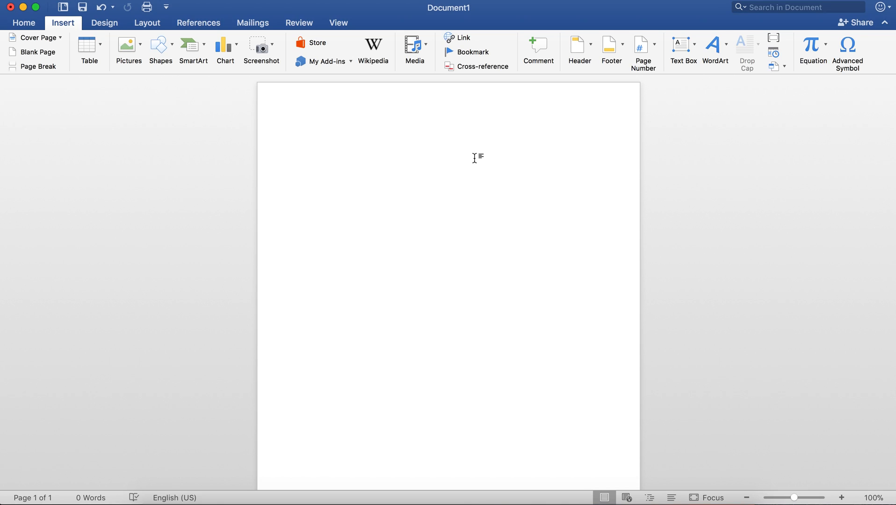
# Add the line 'Type something out' and a plain-text line 'X^2 - y^2' at the top of the page
pyautogui.click(303, 141)
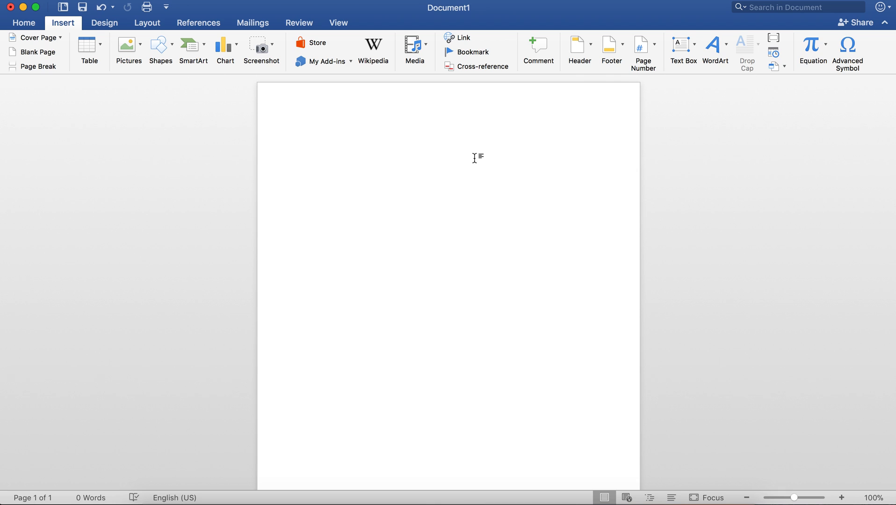
pyautogui.click(303, 141)
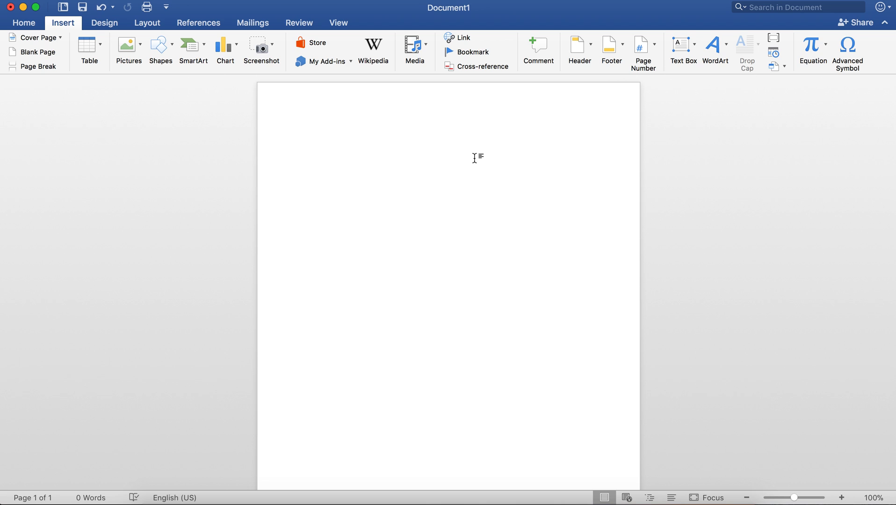
pyautogui.click(302, 141)
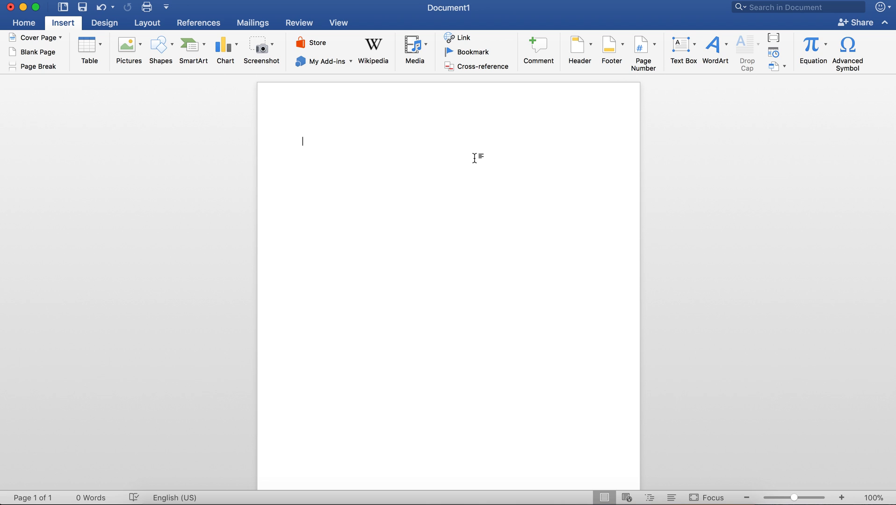
pyautogui.write('Type somethi')
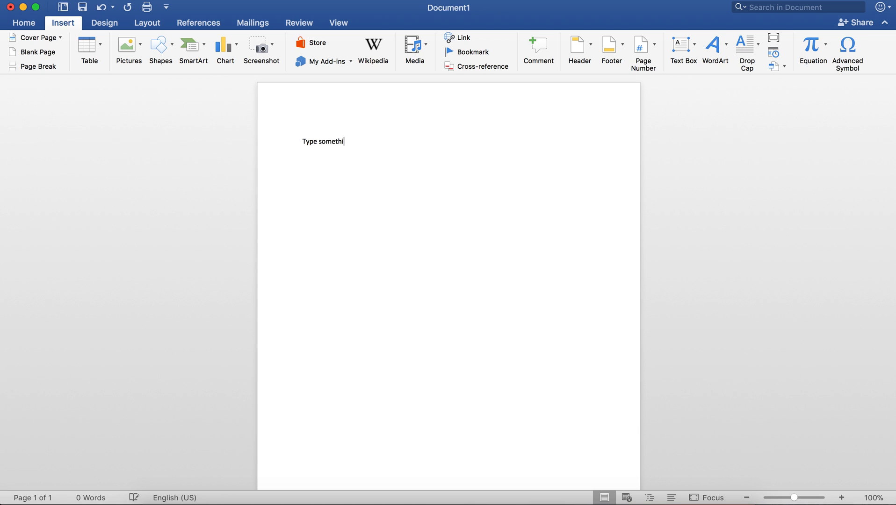
pyautogui.write('ng out')
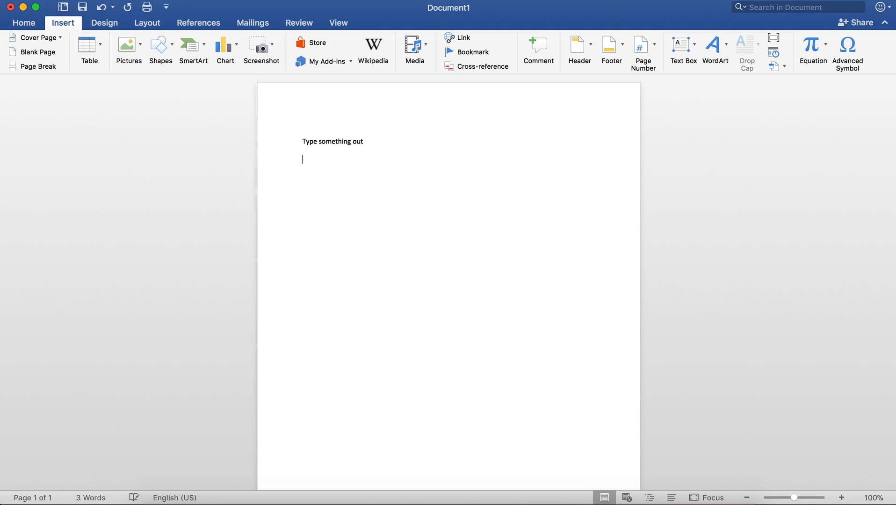
pyautogui.write('X^2 - y')
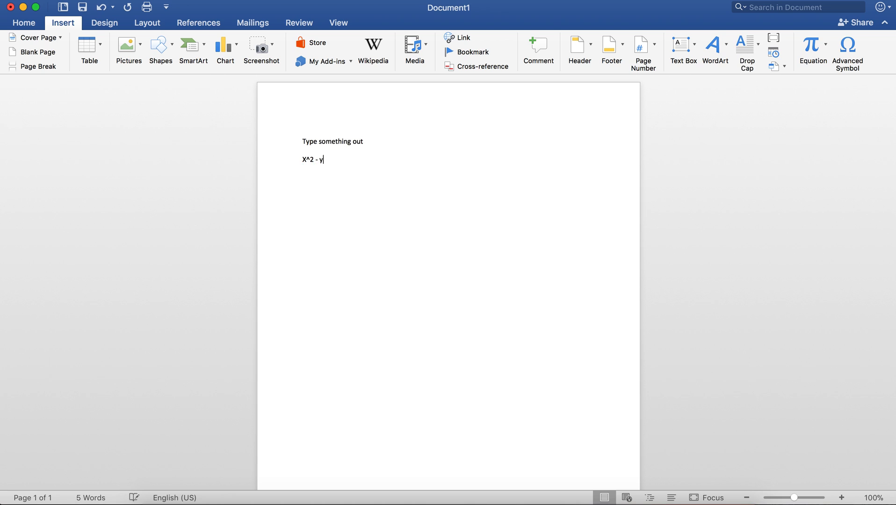
pyautogui.write('^2')
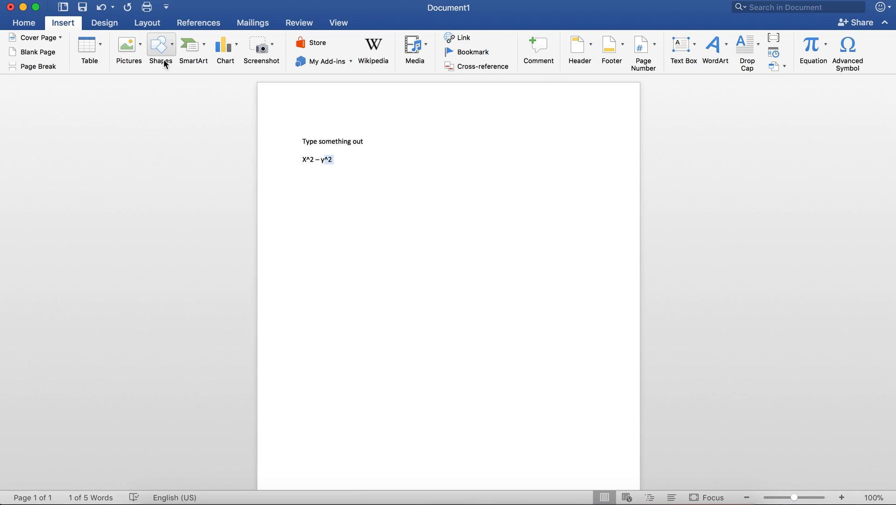
pyautogui.moveTo(67, 25)
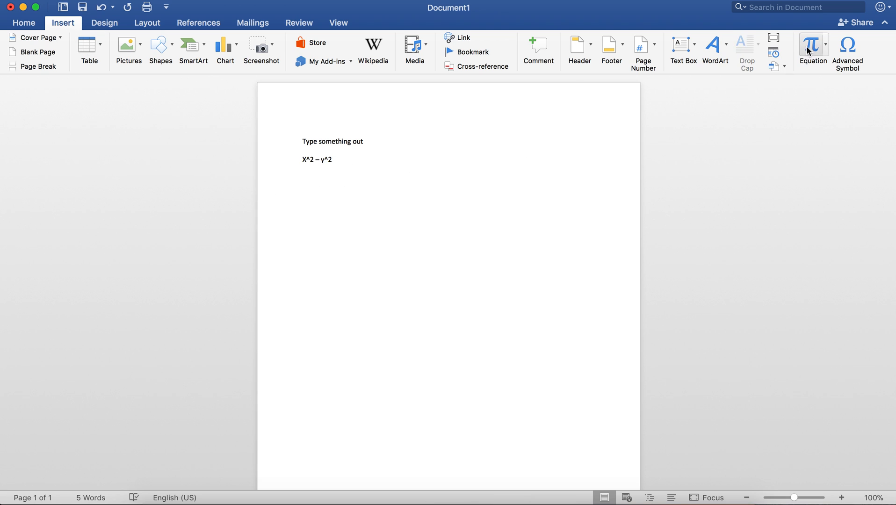
pyautogui.moveTo(812, 44)
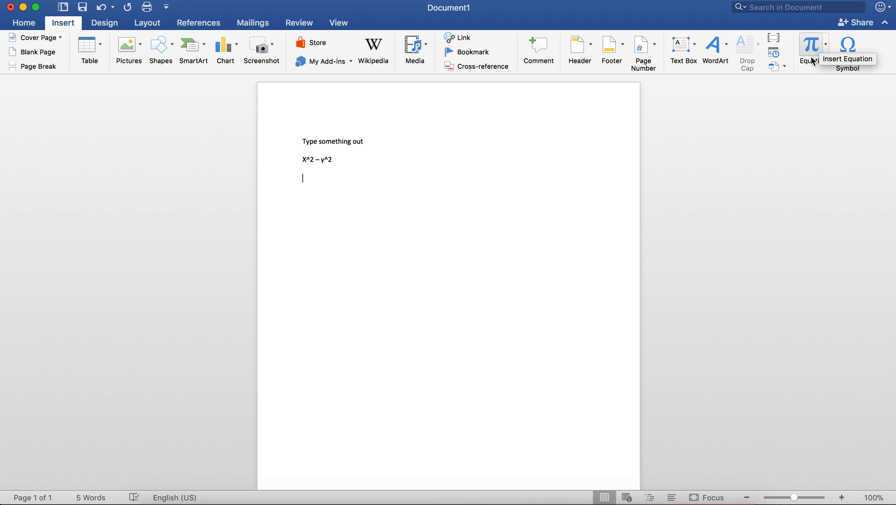
# Insert a formatted x² − y² equation at font size 24 with an empty line after it
pyautogui.click(812, 45)
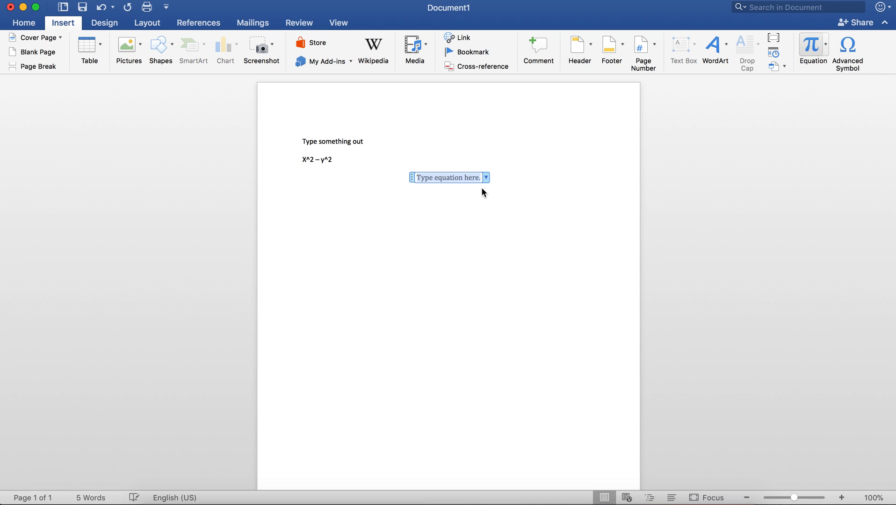
pyautogui.write('x^2')
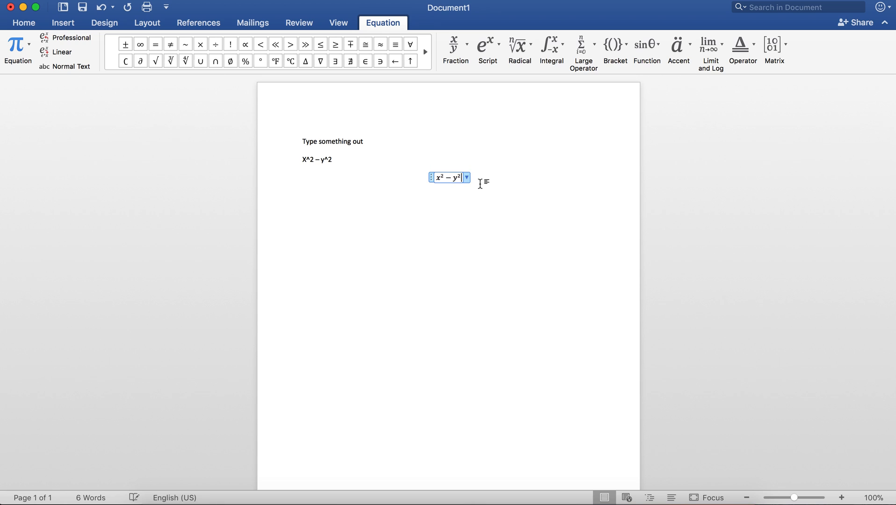
pyautogui.moveTo(450, 176); pyautogui.dragTo(313, 186)
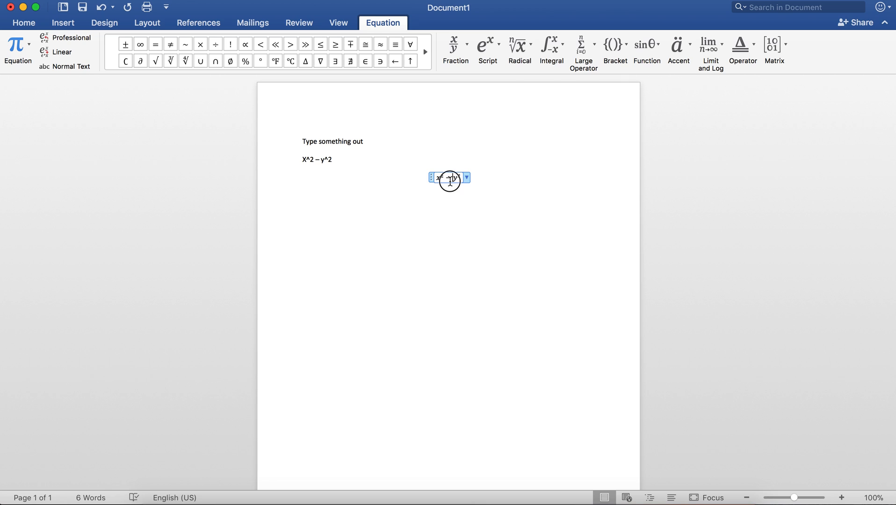
pyautogui.click(63, 23)
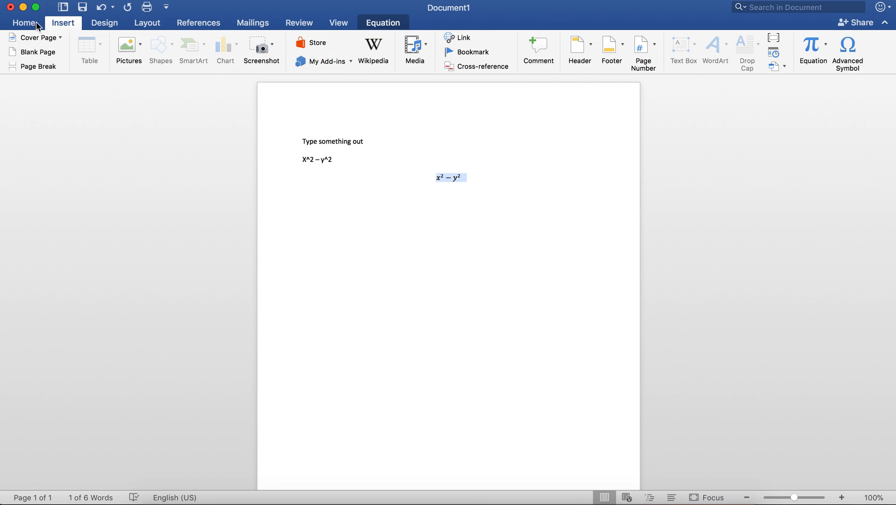
pyautogui.click(166, 42)
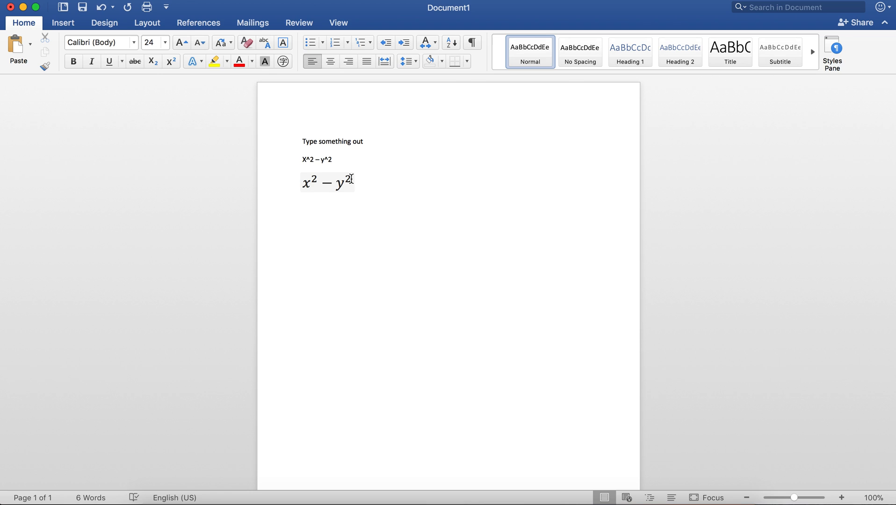
pyautogui.press('Return')
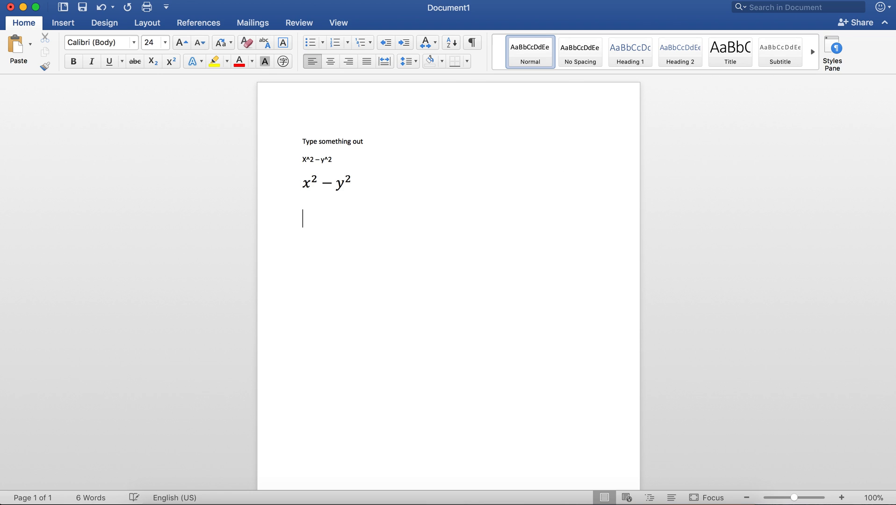
# Insert an equation containing an empty three-by-three matrix
pyautogui.click(63, 22)
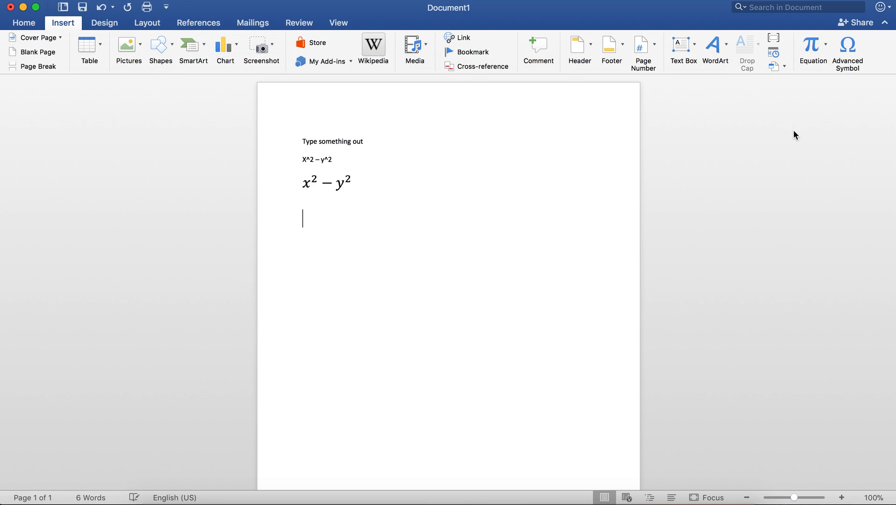
pyautogui.click(812, 45)
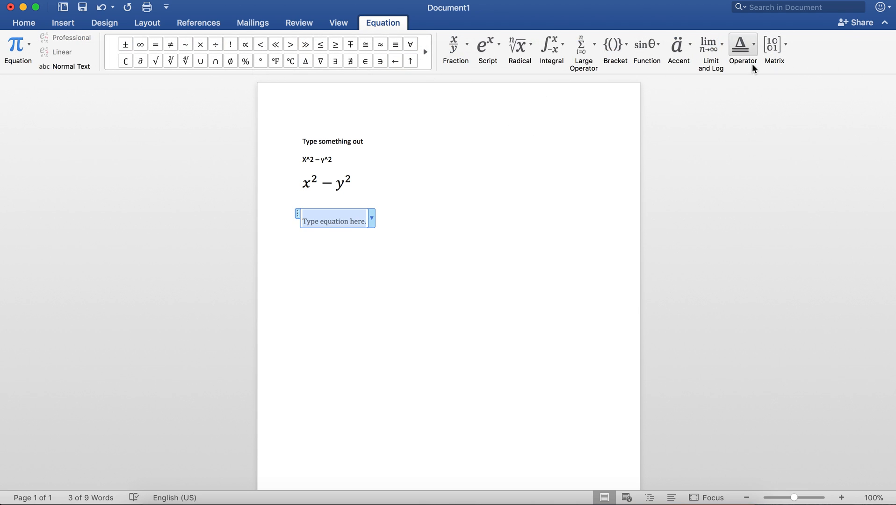
pyautogui.click(772, 45)
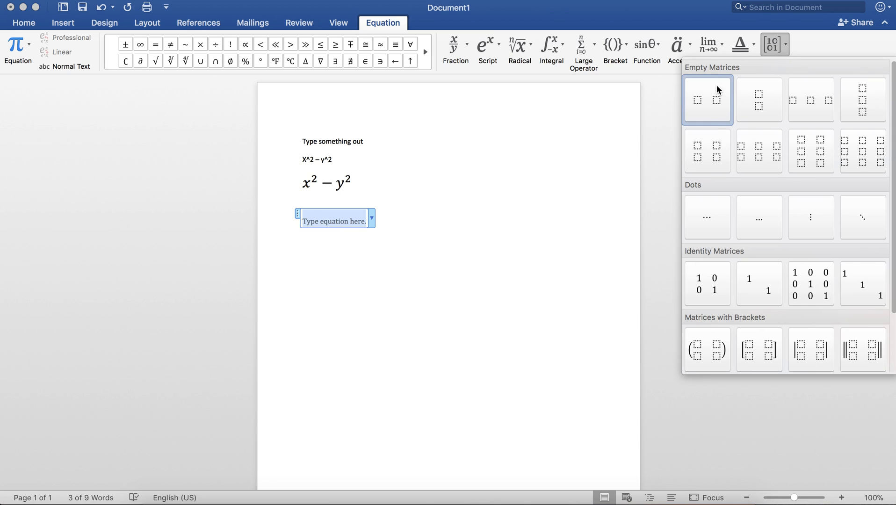
pyautogui.moveTo(758, 99)
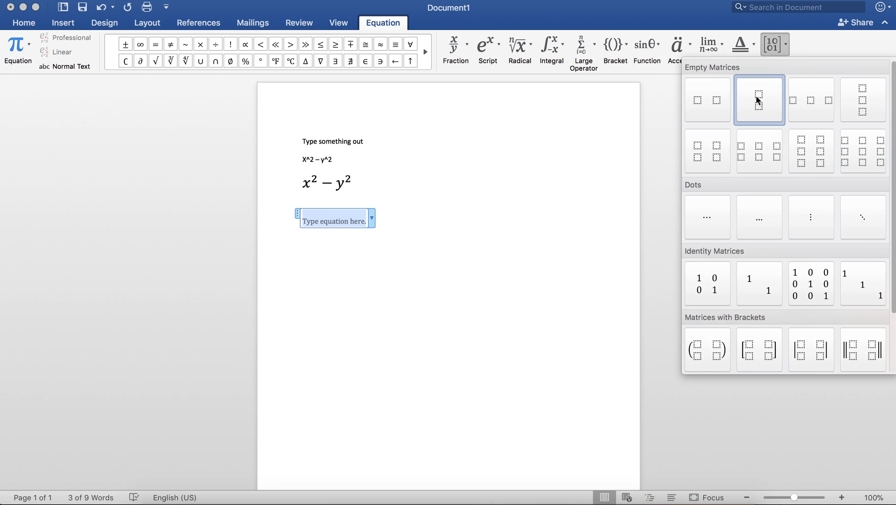
pyautogui.moveTo(862, 151)
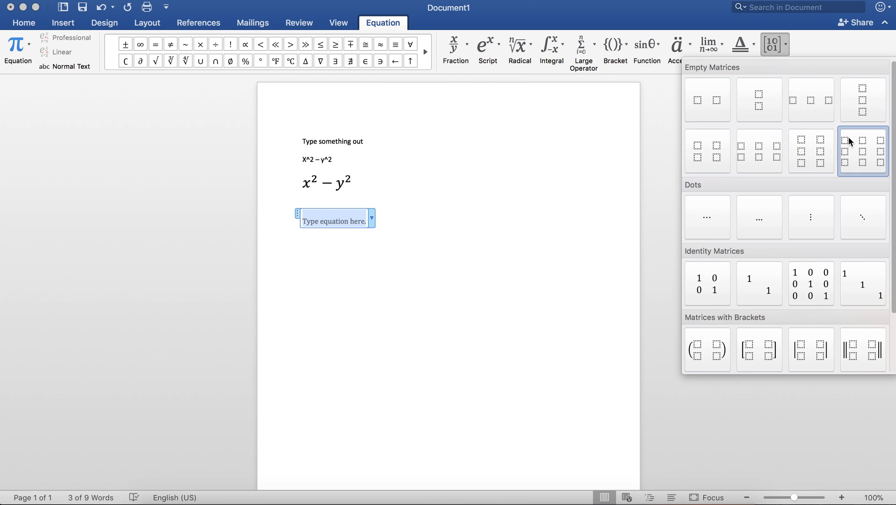
pyautogui.click(863, 150)
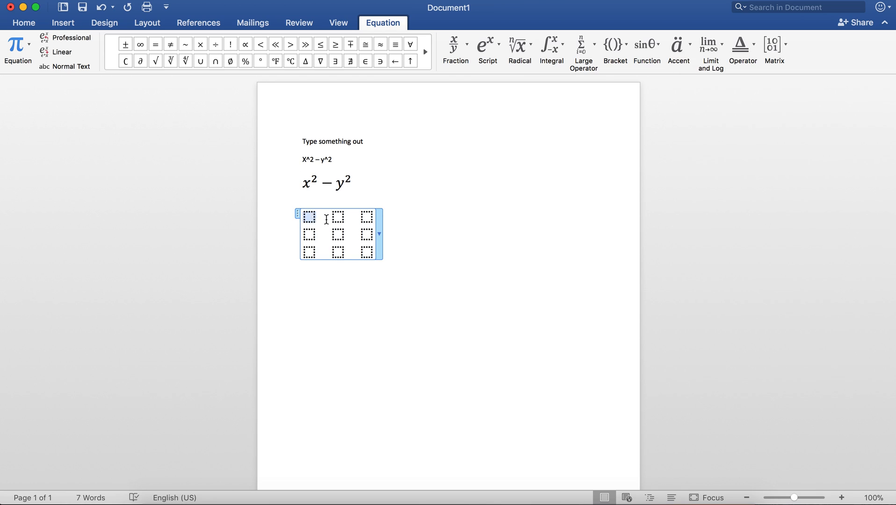
# Fill the matrix with numbers, then delete the whole grid from the page
pyautogui.write('123')
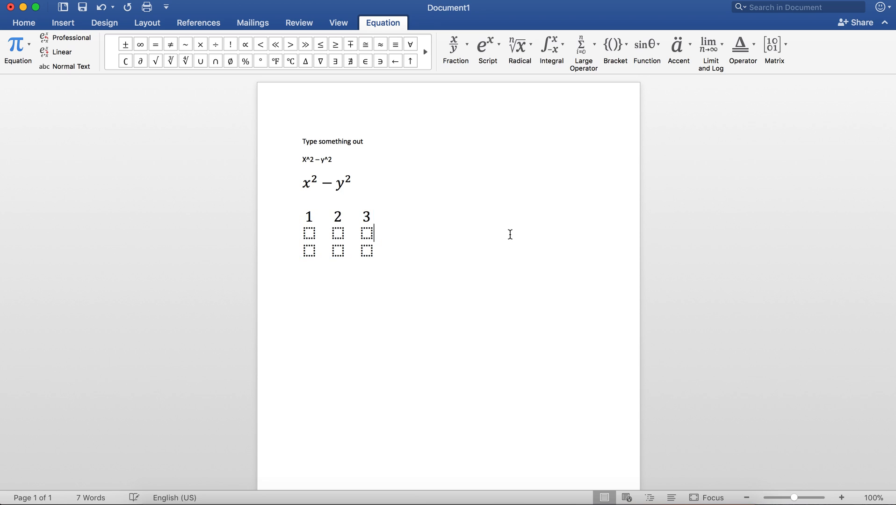
pyautogui.write('4')
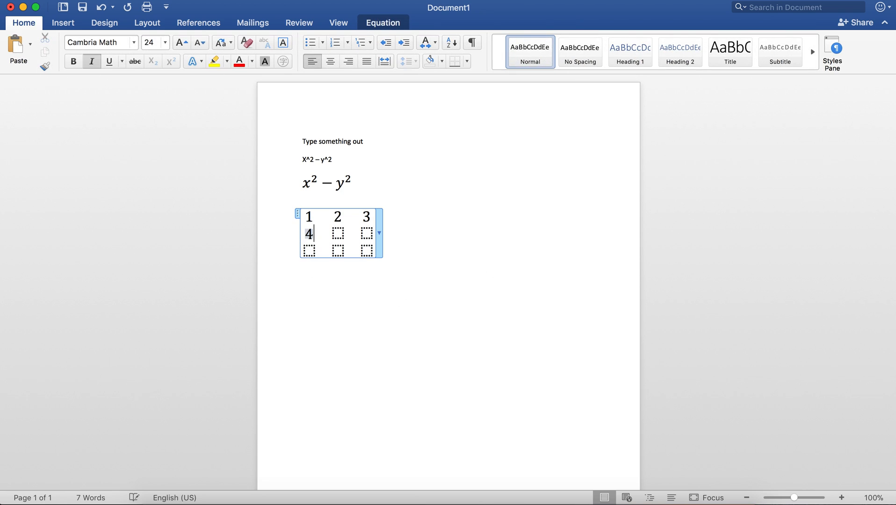
pyautogui.click(337, 233)
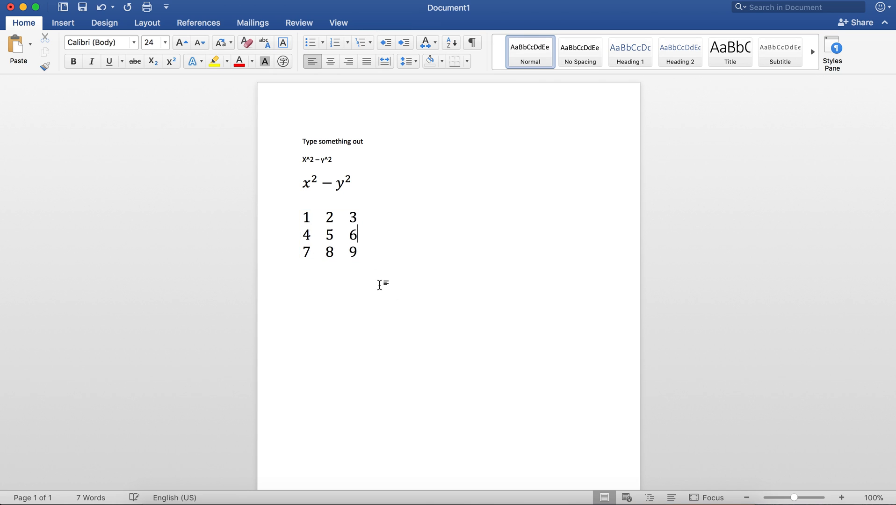
pyautogui.click(331, 233)
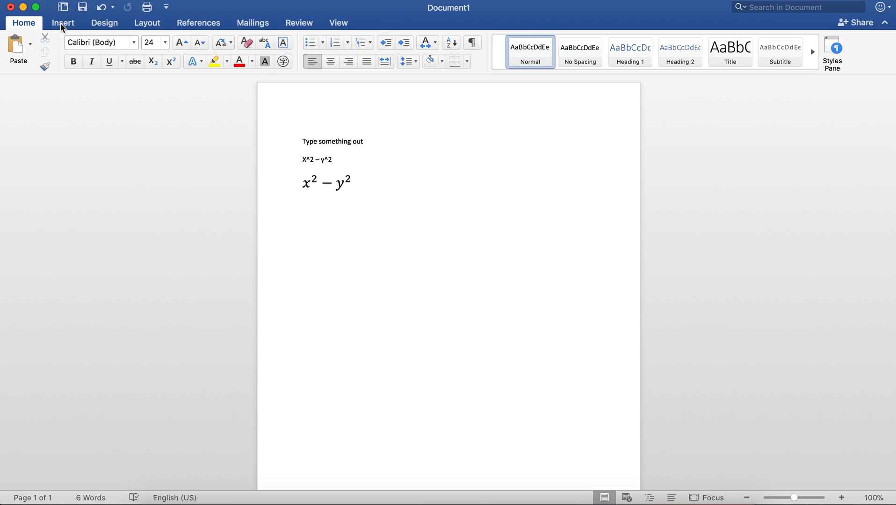
# Insert a second equation √x² − y on the empty line below the first
pyautogui.click(62, 22)
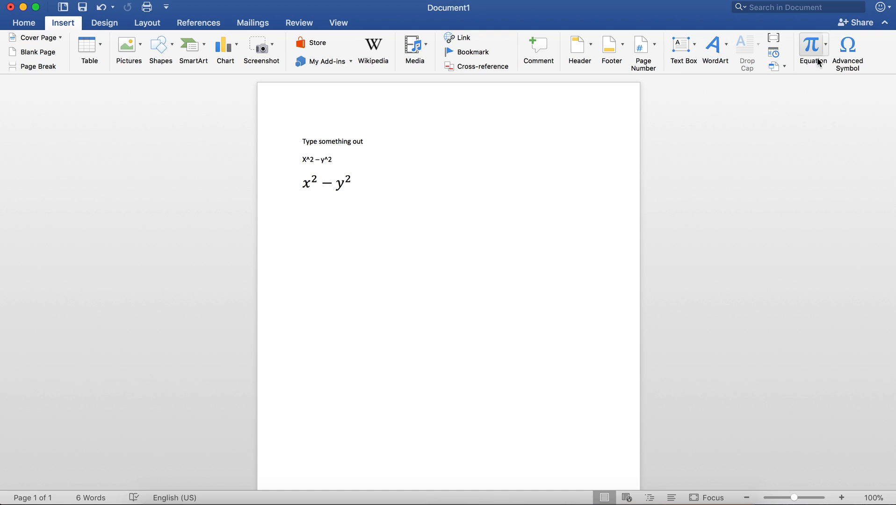
pyautogui.moveTo(812, 50)
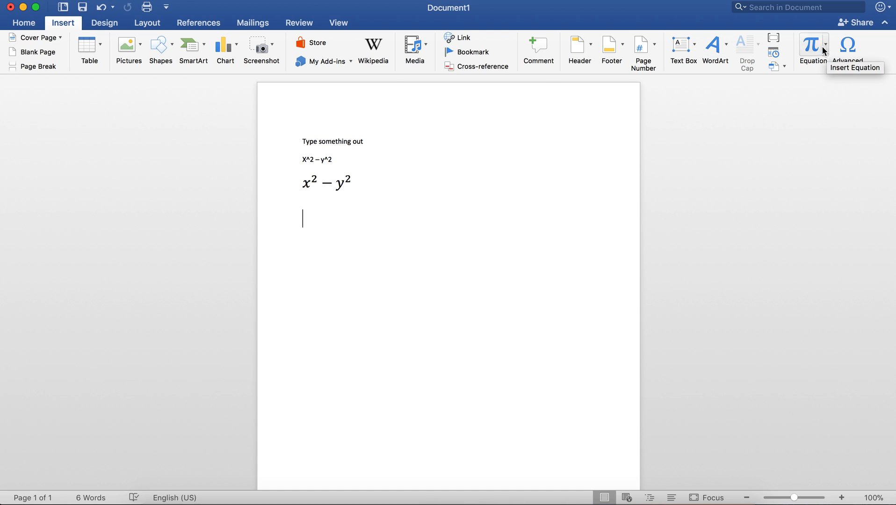
pyautogui.click(812, 47)
pyautogui.write('√')
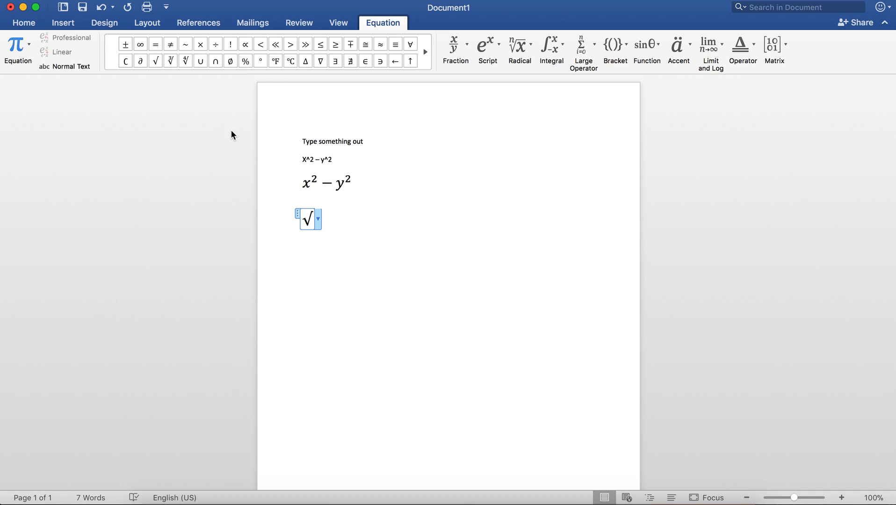
pyautogui.write('x^2')
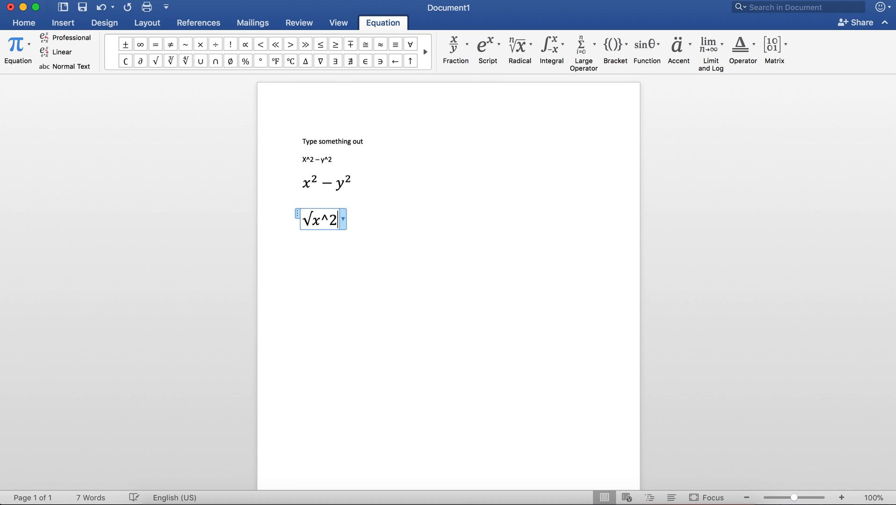
pyautogui.write('- y')
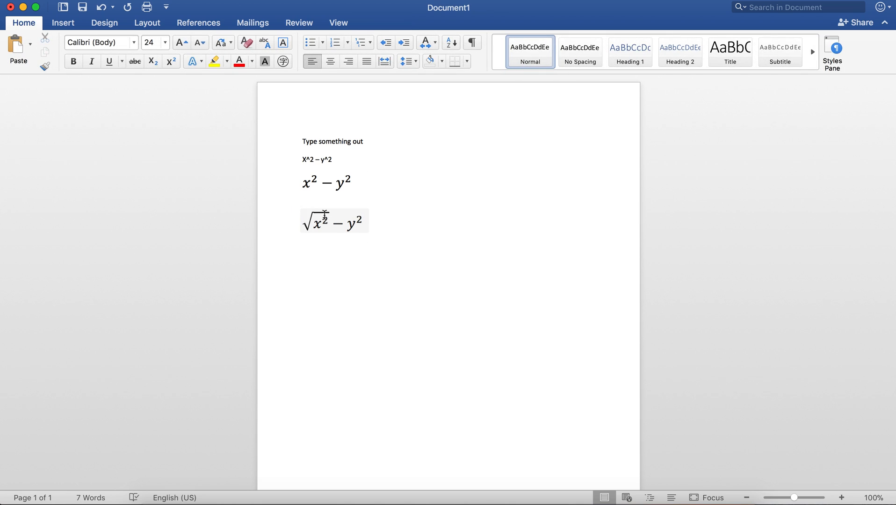
# Browse the equation symbol gallery and leave the square-root equation unchanged
pyautogui.click(334, 222)
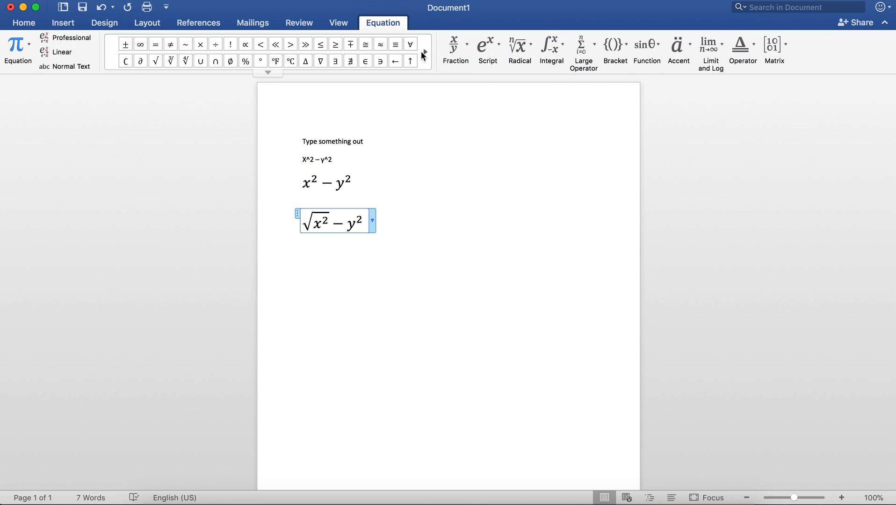
pyautogui.moveTo(358, 214)
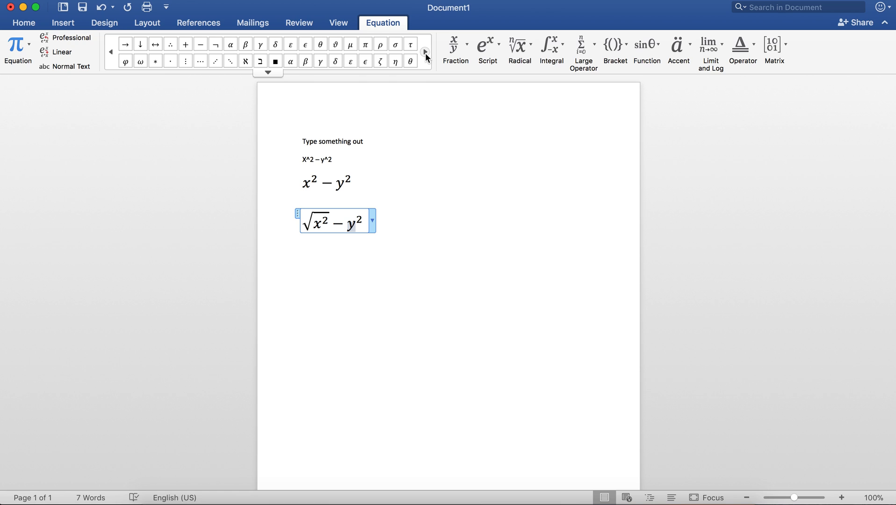
pyautogui.click(425, 53)
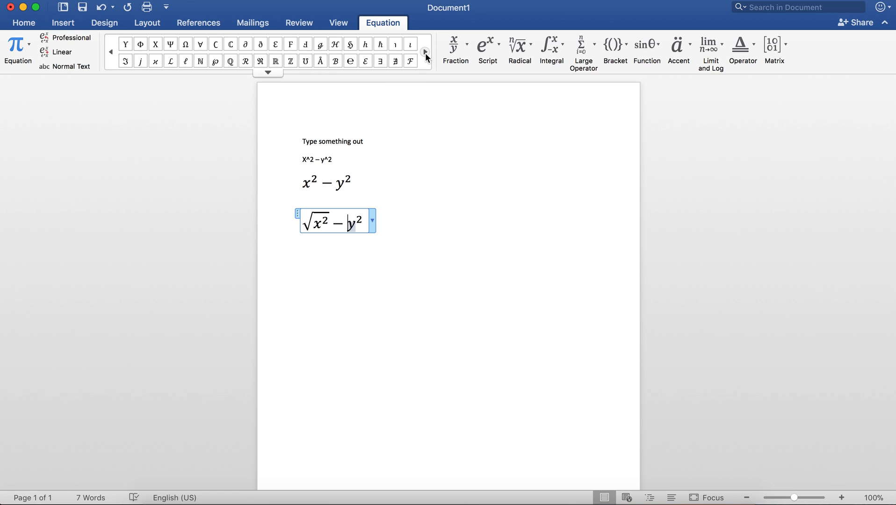
pyautogui.click(424, 52)
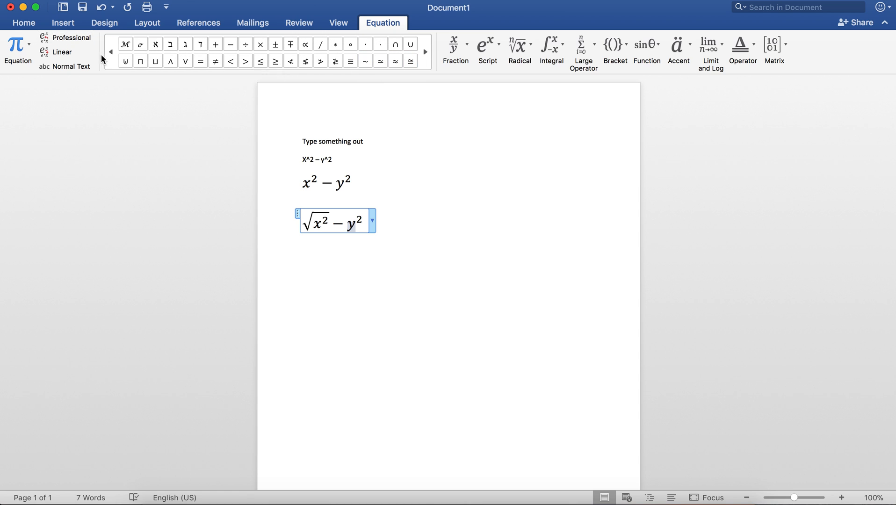
pyautogui.click(112, 51)
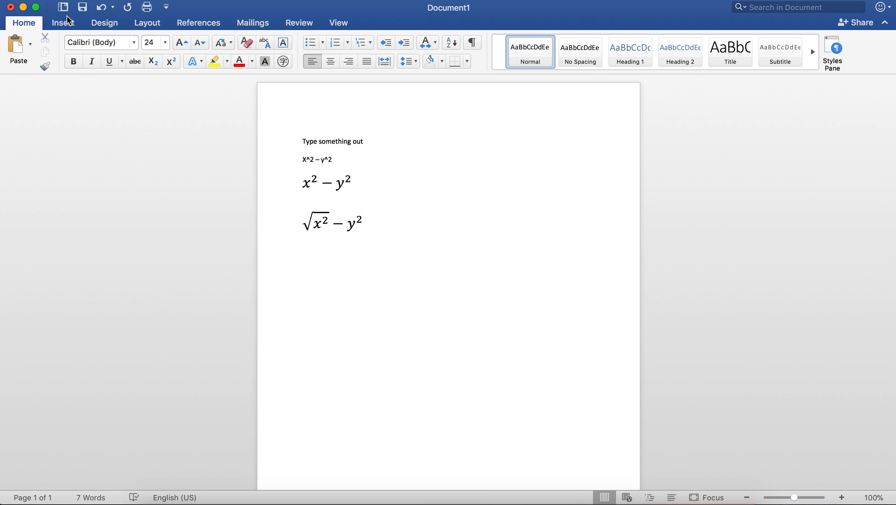
pyautogui.click(63, 22)
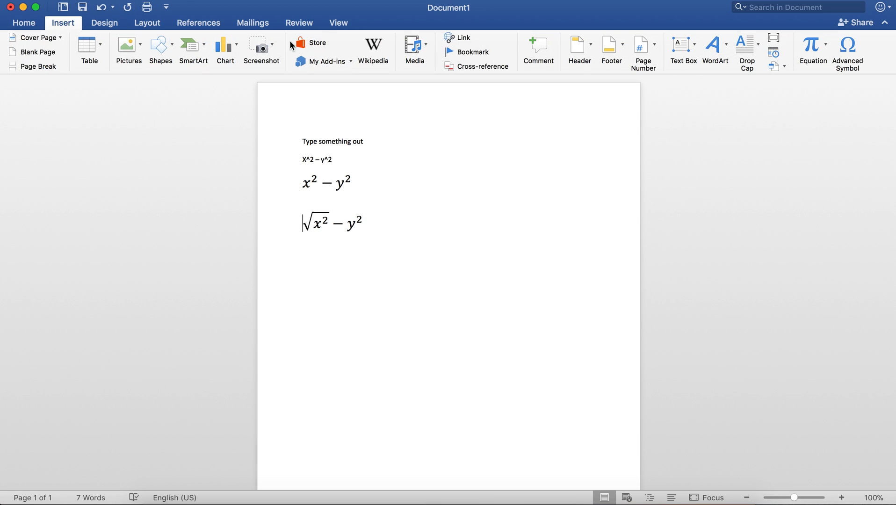
# Search the Office add-in store for 'myscript' and install MyScript Math Sample
pyautogui.click(317, 42)
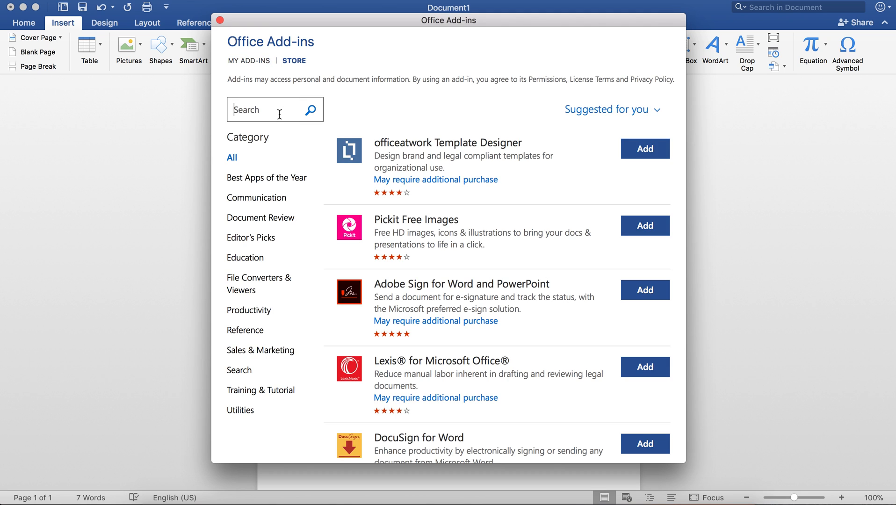
pyautogui.write('myscript')
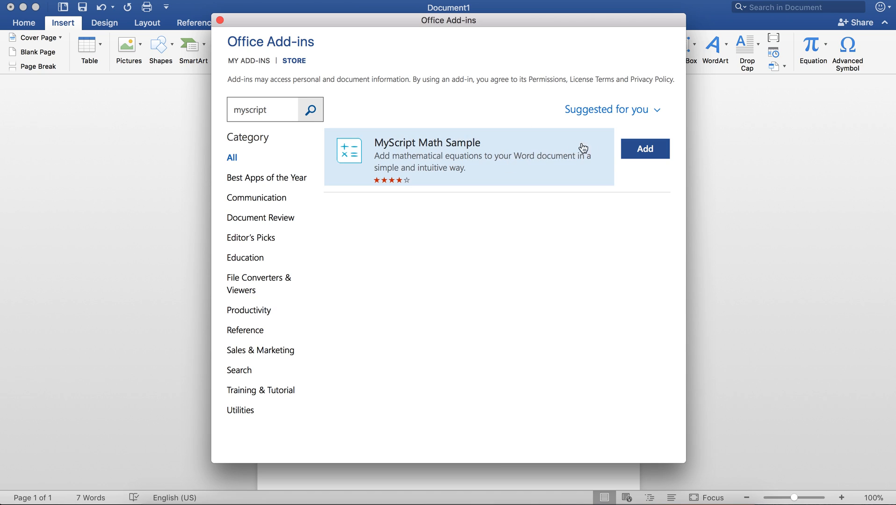
pyautogui.moveTo(644, 154)
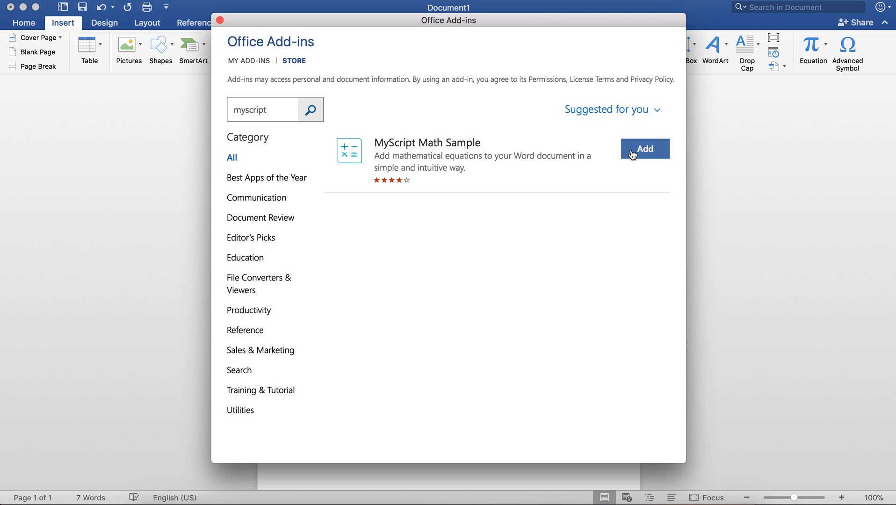
pyautogui.click(644, 149)
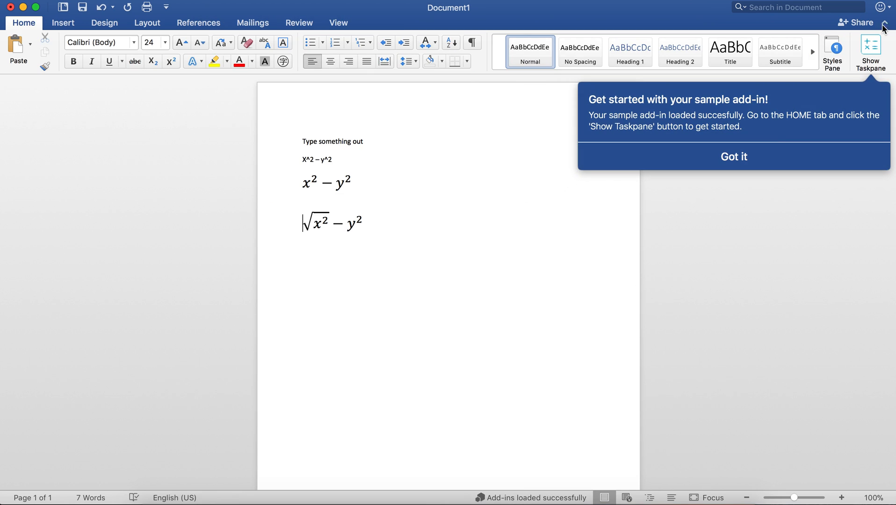
# Show the MyScript Math handwriting pane and widen it
pyautogui.click(734, 157)
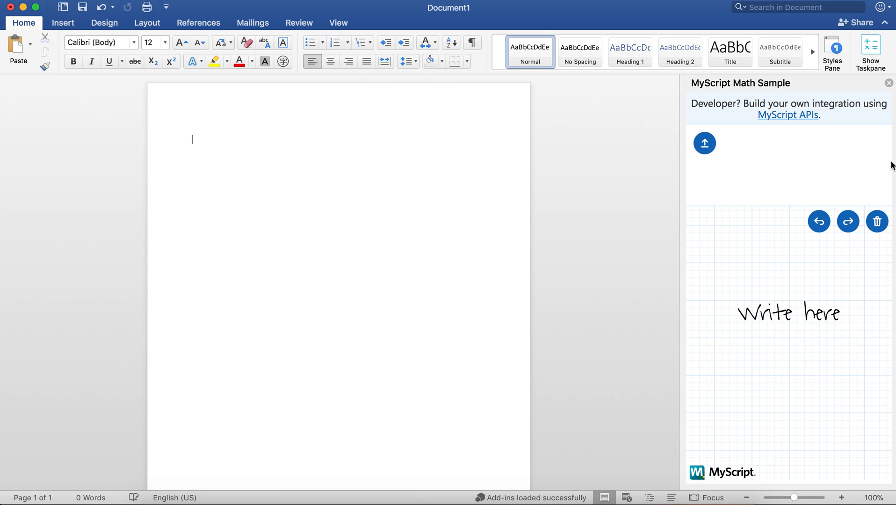
pyautogui.moveTo(679, 259)
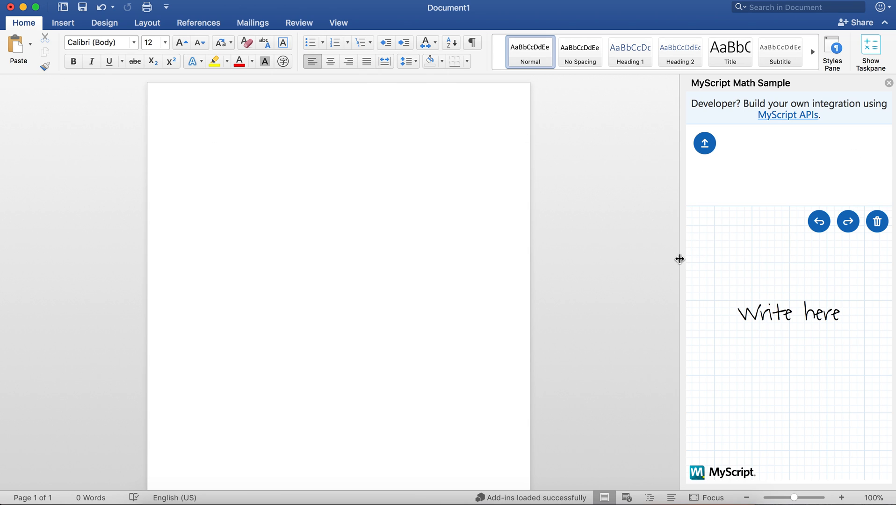
pyautogui.moveTo(680, 259); pyautogui.dragTo(623, 259)
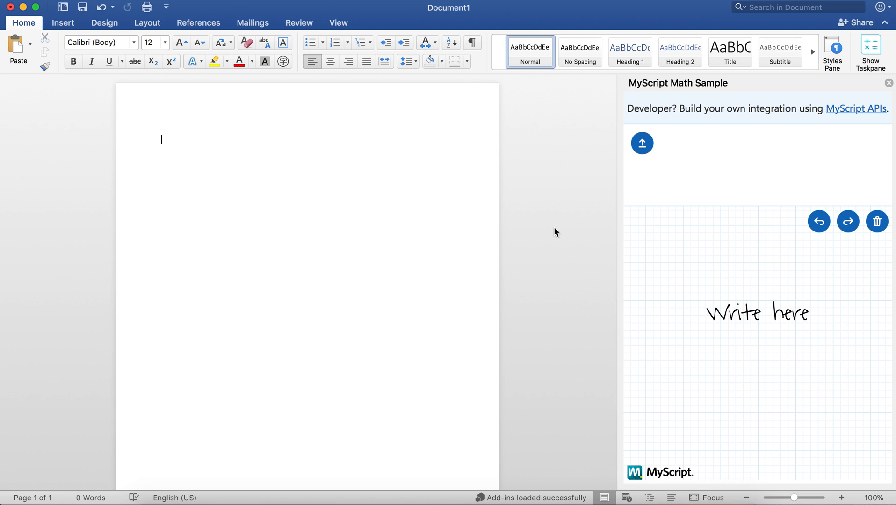
pyautogui.moveTo(681, 223)
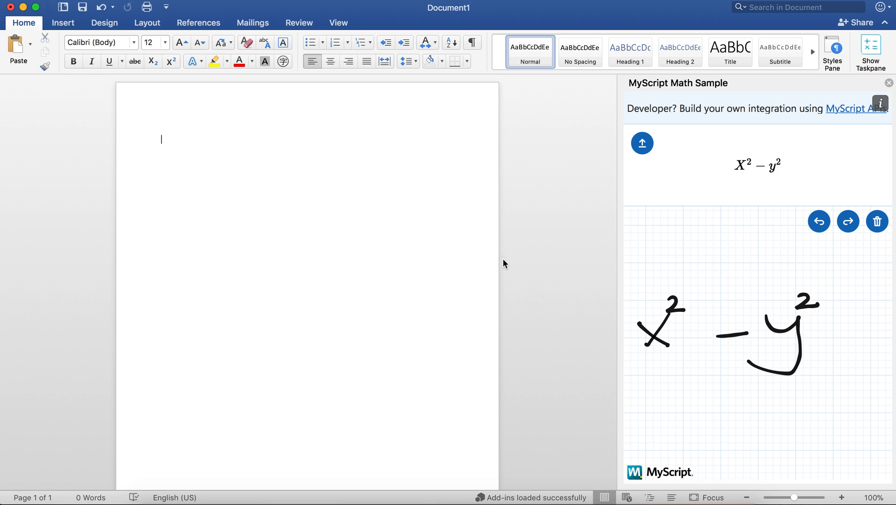
# Insert handwritten x² − y² and then √(x² − y²) from the MyScript pane into the page
pyautogui.click(642, 143)
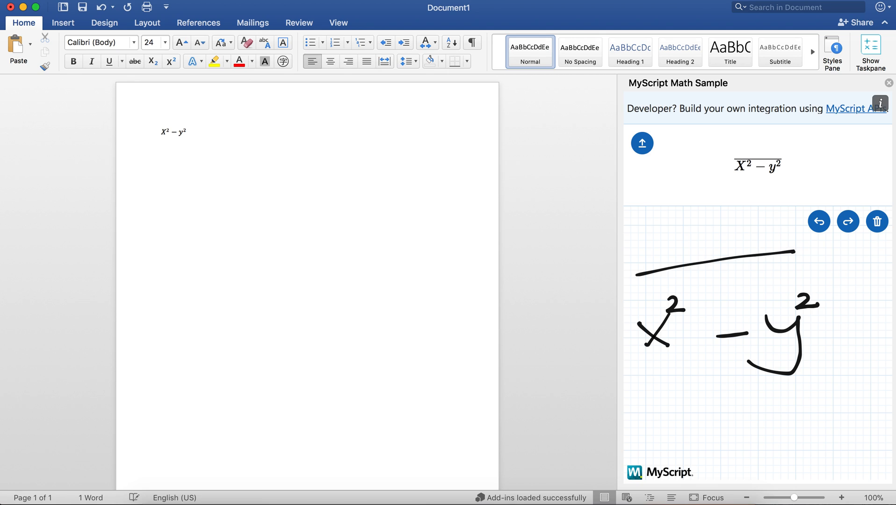
pyautogui.moveTo(637, 273); pyautogui.dragTo(626, 343)
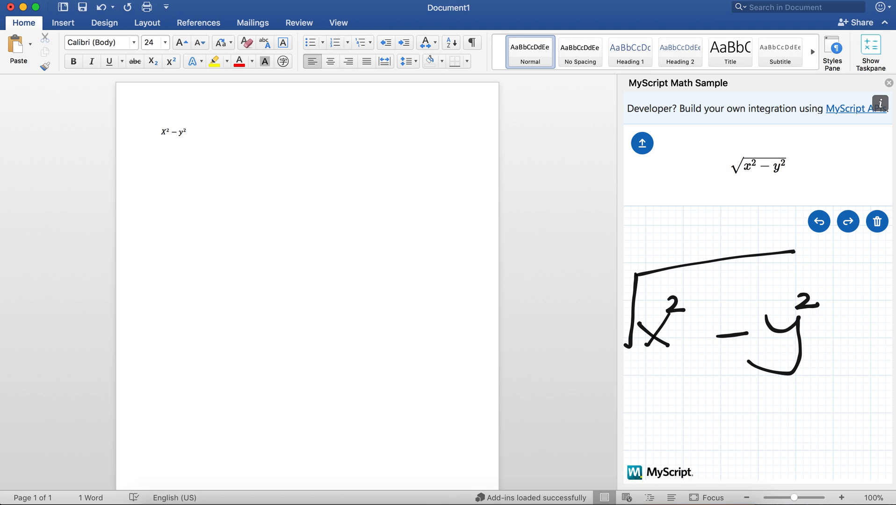
pyautogui.click(642, 143)
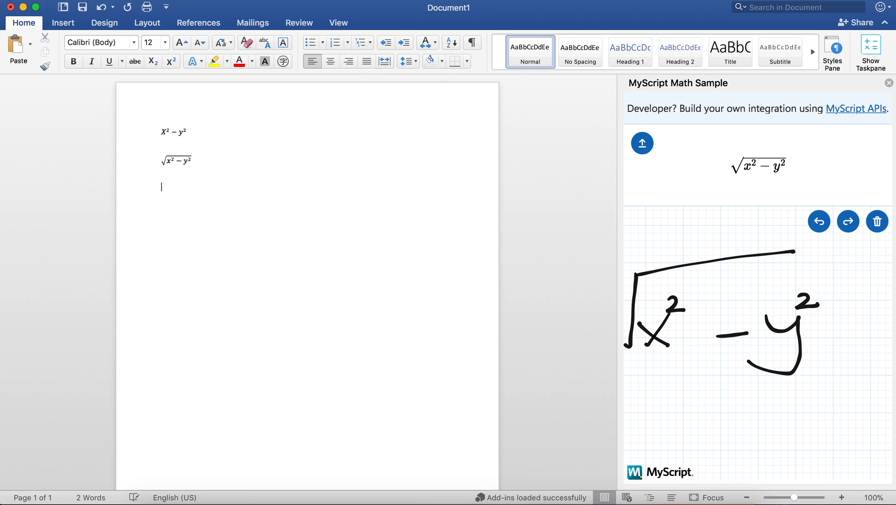
pyautogui.click(877, 221)
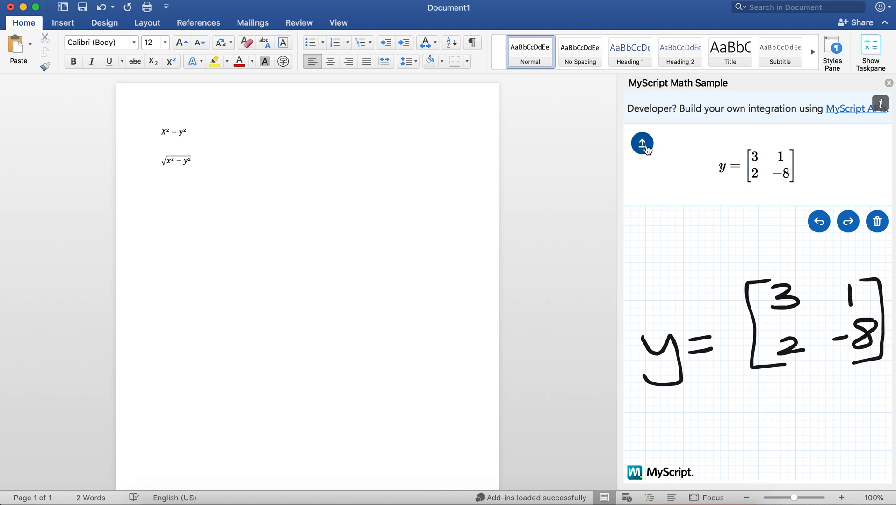
# Insert the recognised matrix equation y = [3 1; 2 −8] and clear the handwriting canvas
pyautogui.click(642, 143)
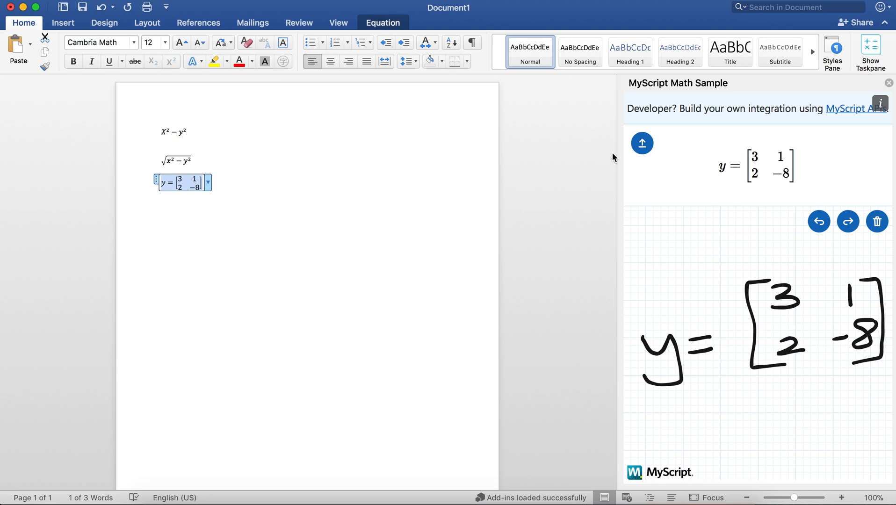
pyautogui.moveTo(733, 181)
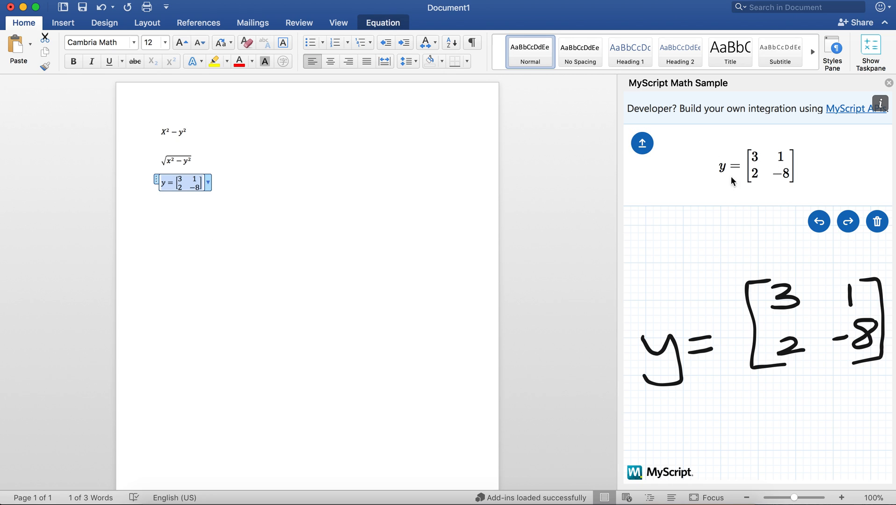
pyautogui.click(877, 222)
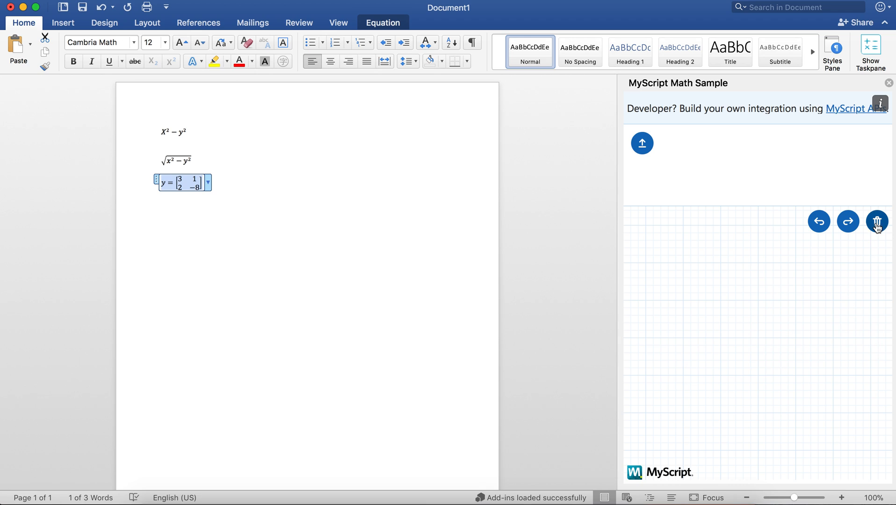
pyautogui.moveTo(687, 321)
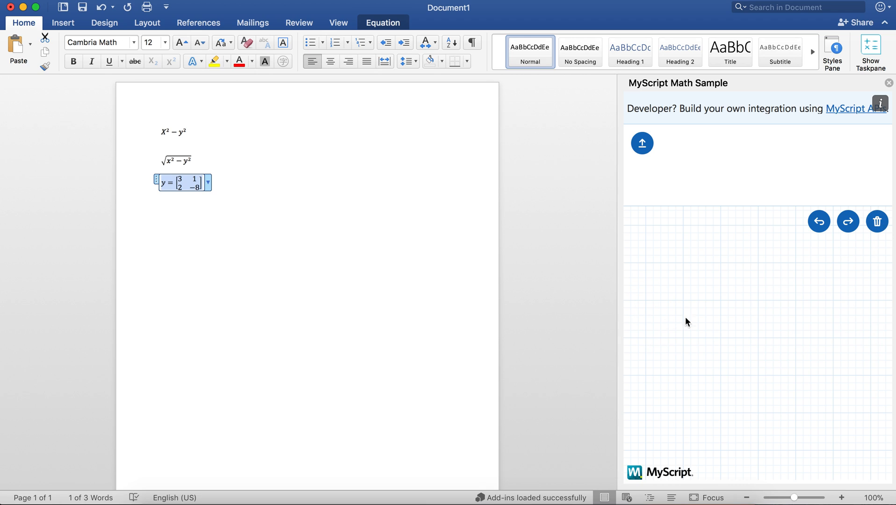
pyautogui.moveTo(672, 285)
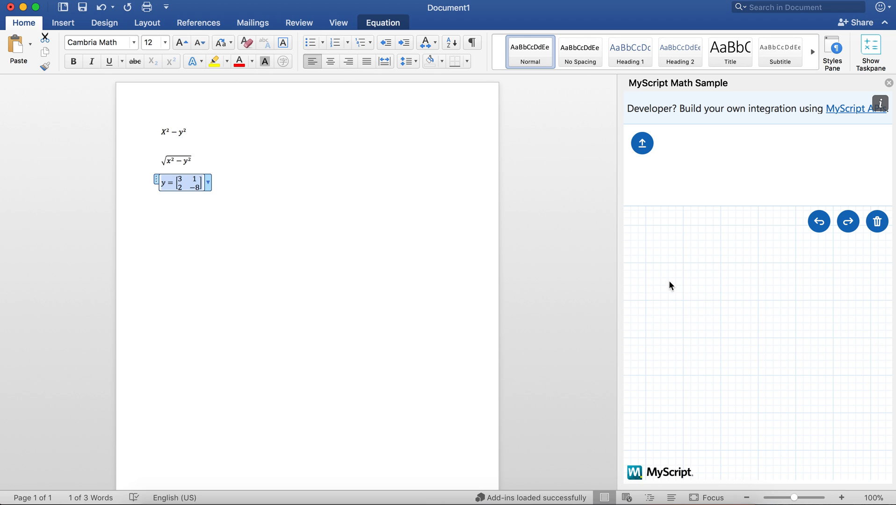
# Handwrite √(b²−4ac), undoing stray and misplaced strokes along the way
pyautogui.moveTo(643, 344); pyautogui.dragTo(887, 262)
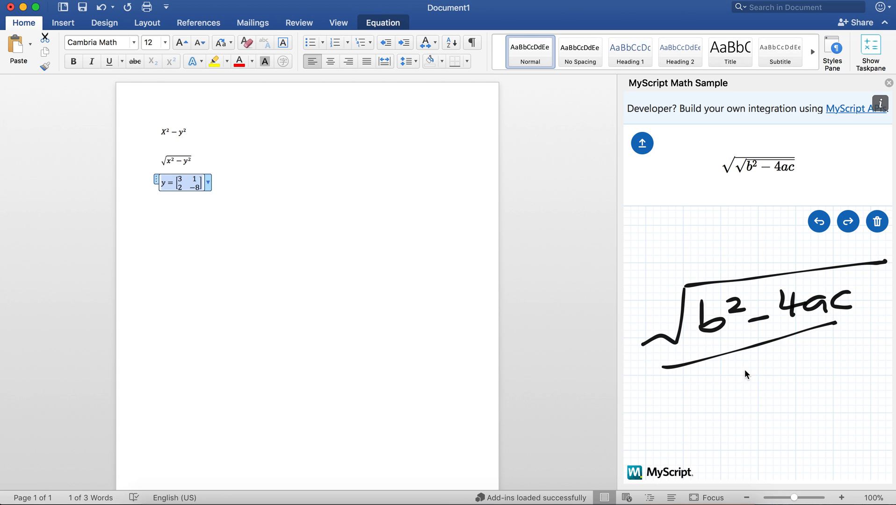
pyautogui.click(818, 221)
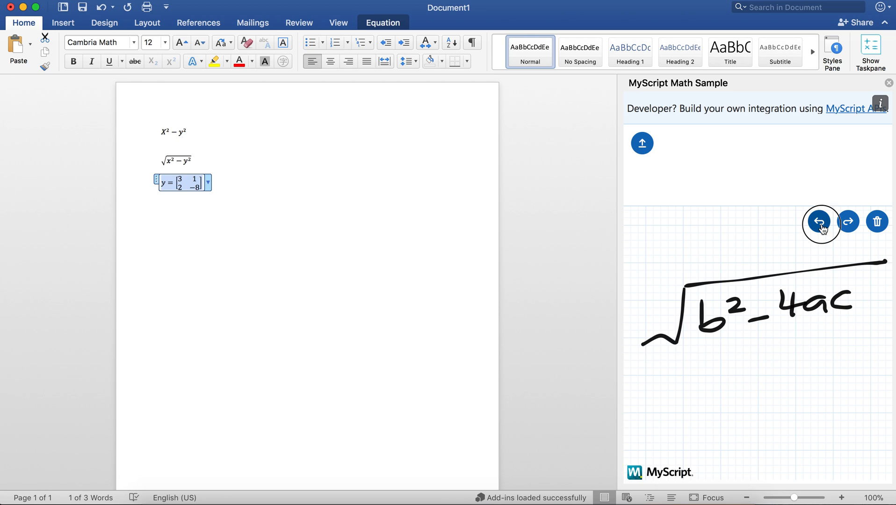
pyautogui.click(818, 221)
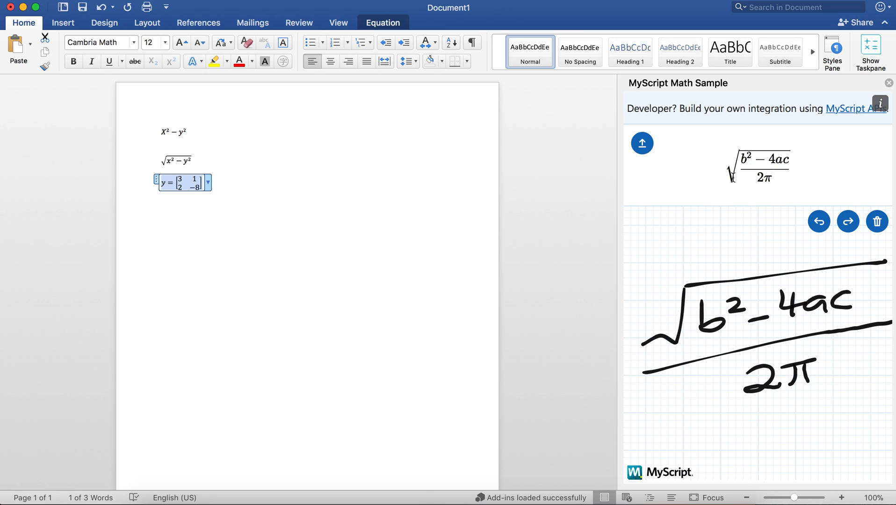
pyautogui.moveTo(685, 288)
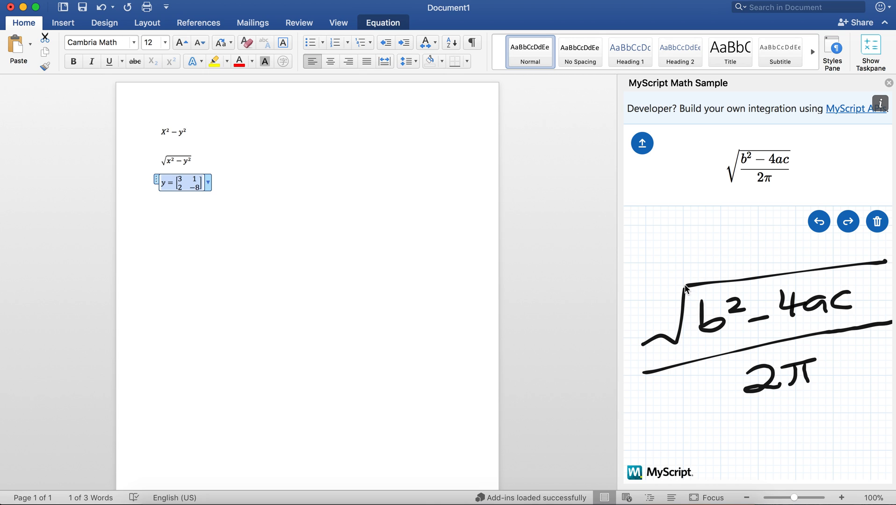
pyautogui.moveTo(861, 269)
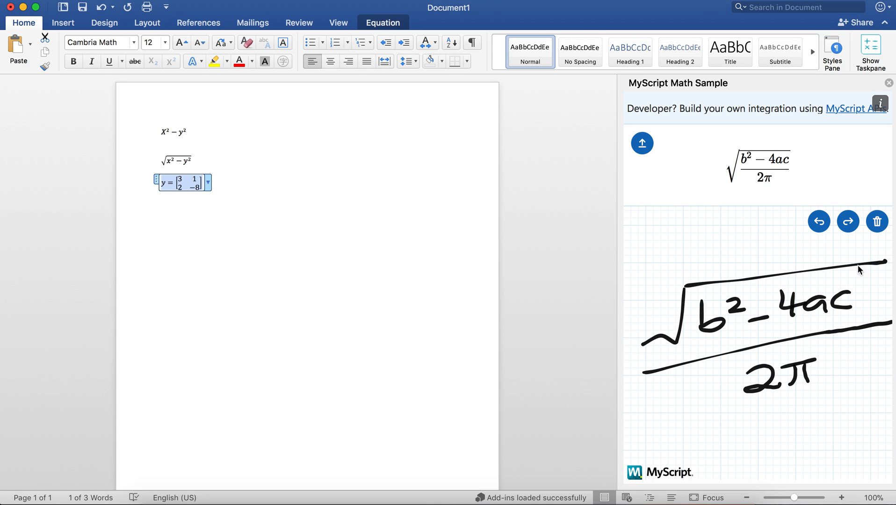
pyautogui.moveTo(684, 344)
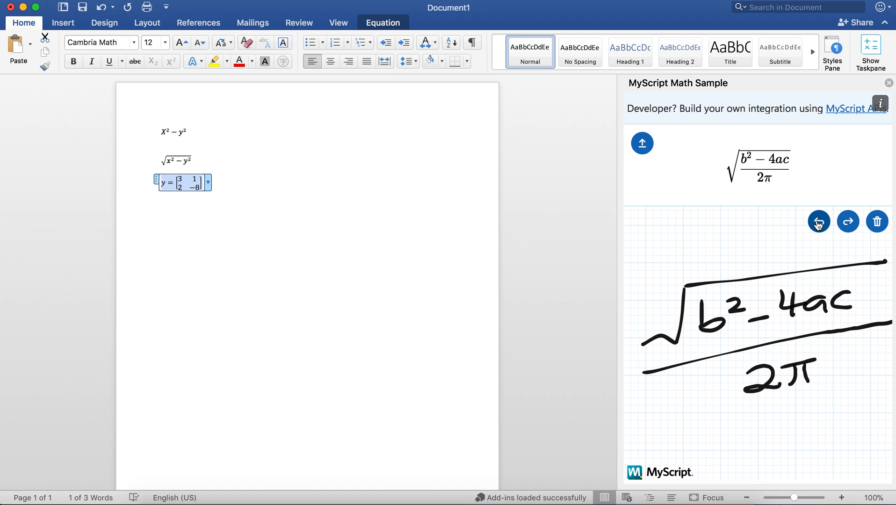
pyautogui.click(818, 222)
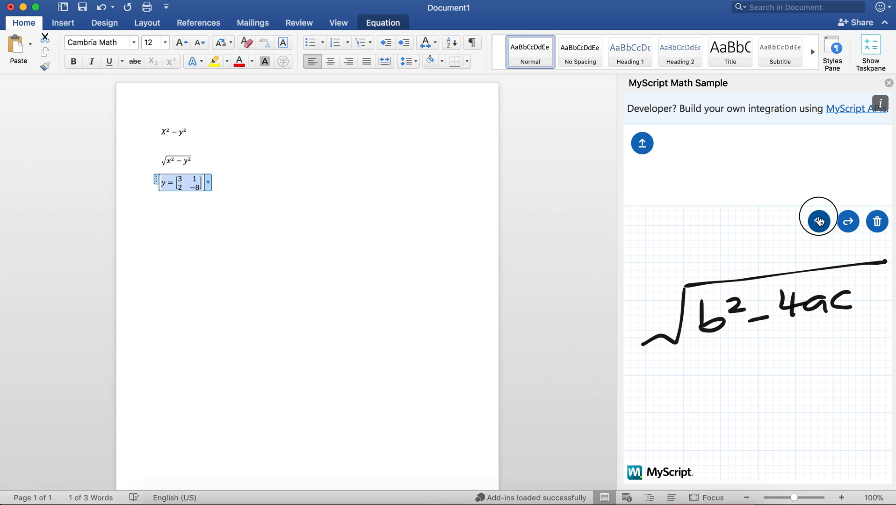
pyautogui.click(818, 221)
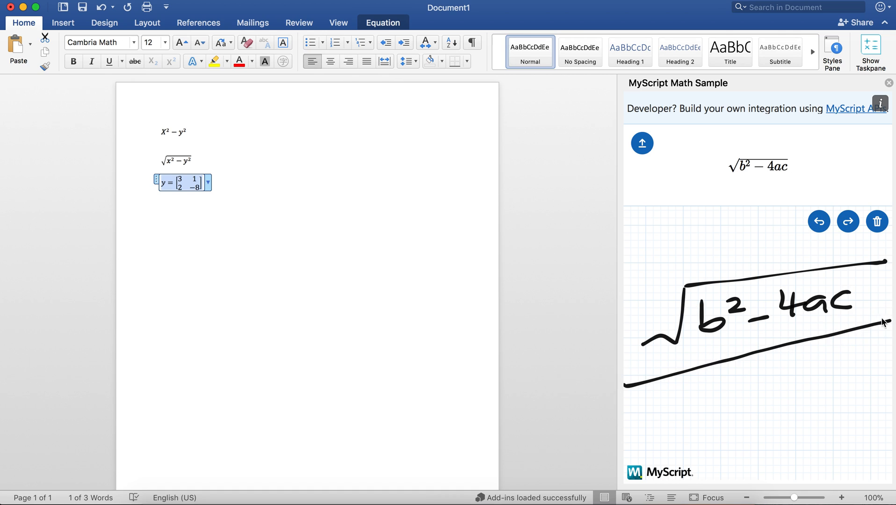
pyautogui.click(819, 221)
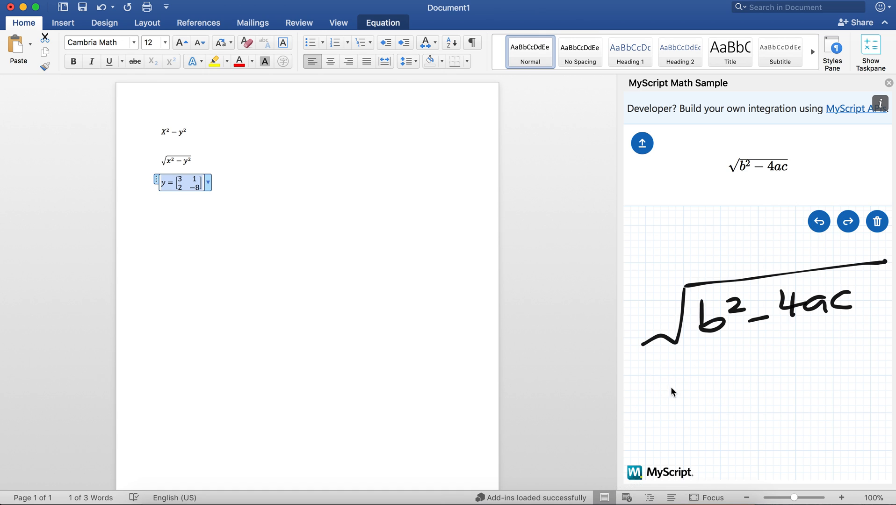
# Write the fraction line and 2π below the root and insert the fraction, replacing the matrix
pyautogui.moveTo(657, 388); pyautogui.dragTo(864, 358)
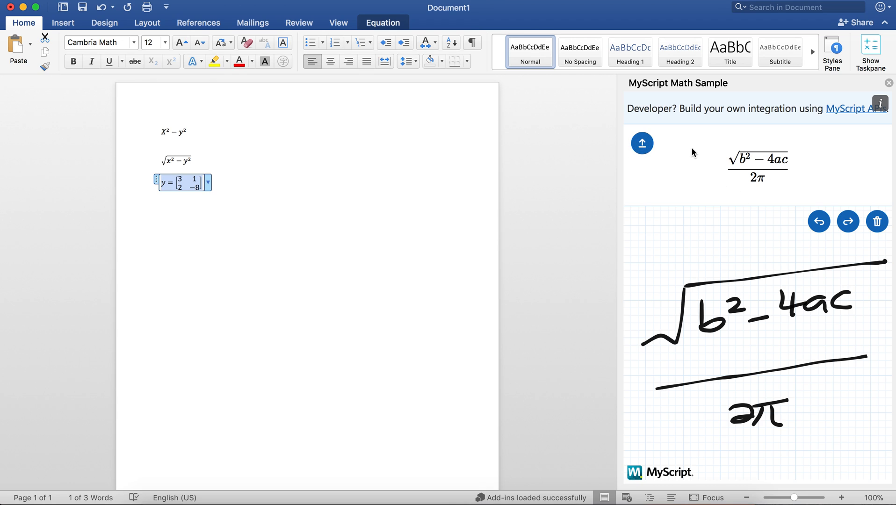
pyautogui.click(642, 143)
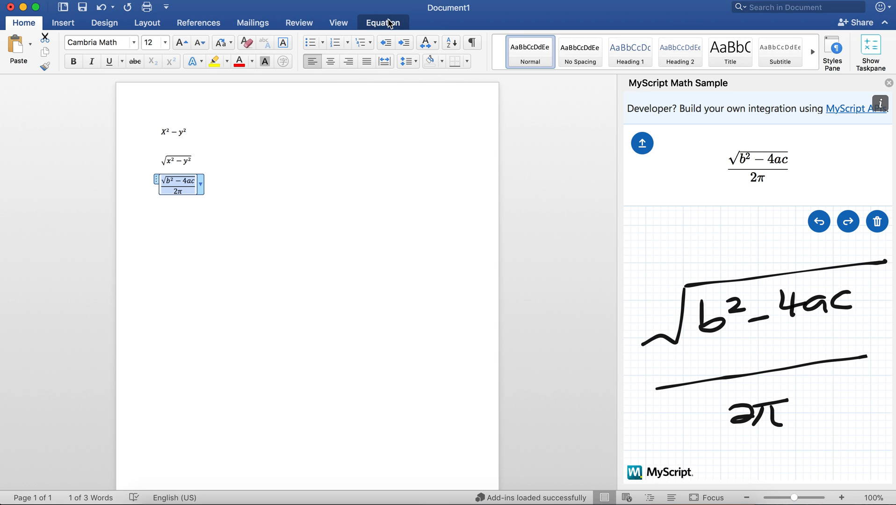
# Review the Equation tools for the √(b² − 4ac)/2π fraction, then return to Insert options
pyautogui.click(383, 22)
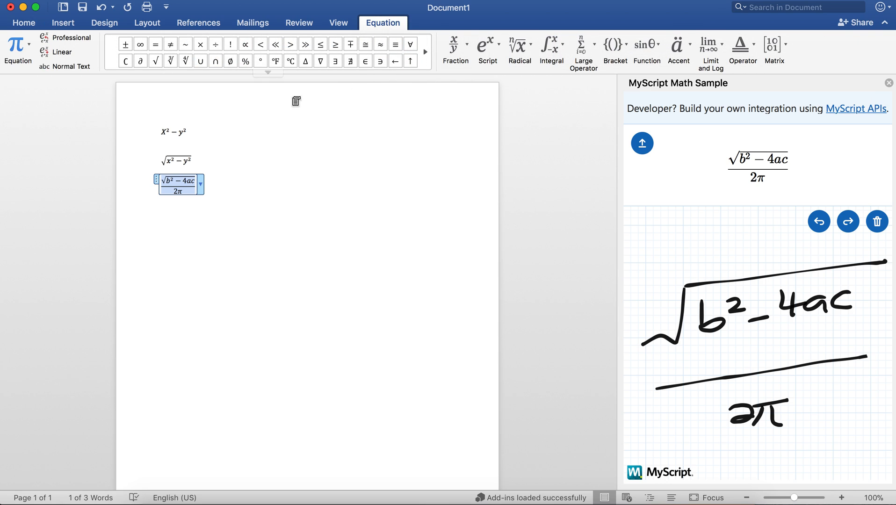
pyautogui.moveTo(426, 272)
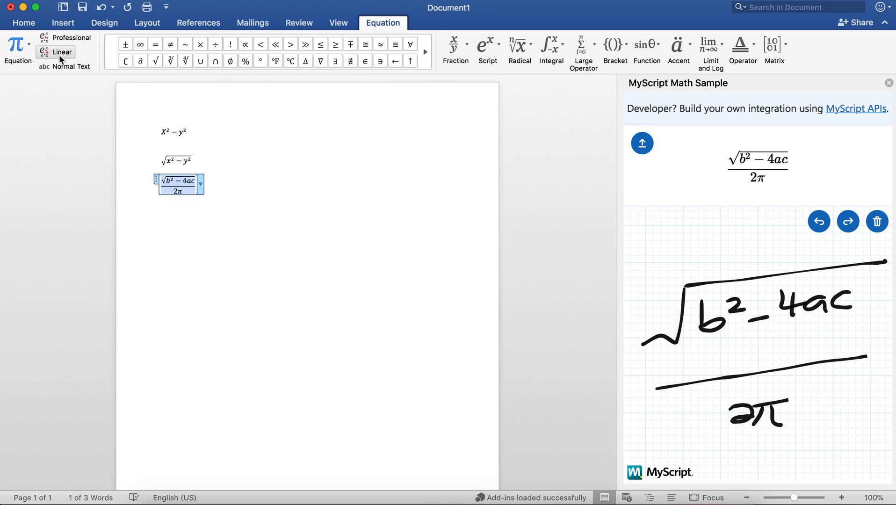
pyautogui.click(62, 22)
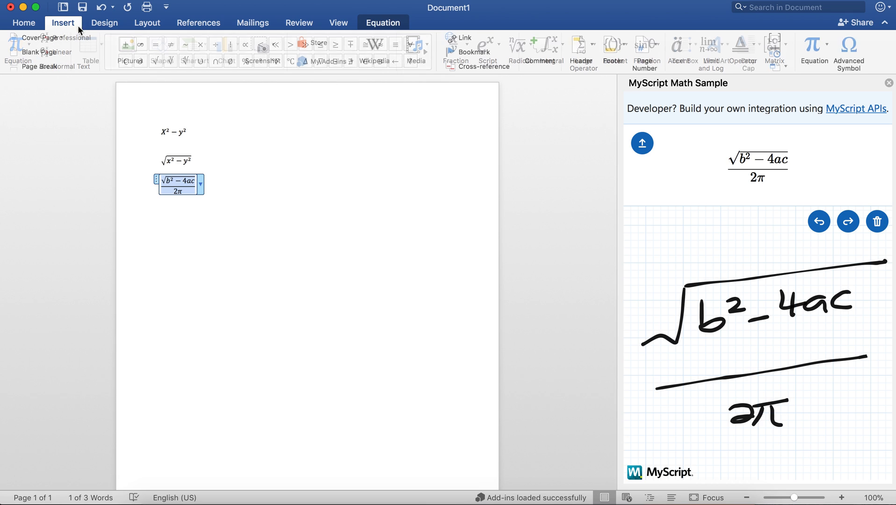
pyautogui.click(63, 23)
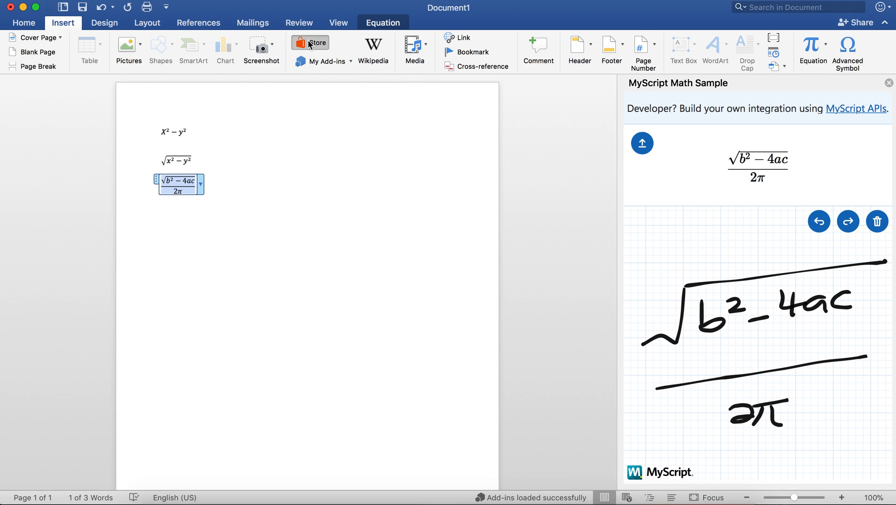
pyautogui.click(309, 43)
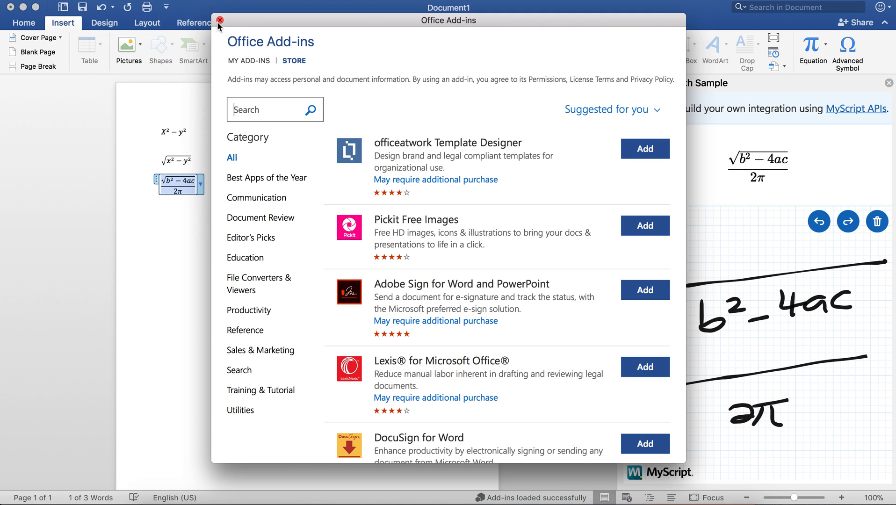
pyautogui.click(220, 20)
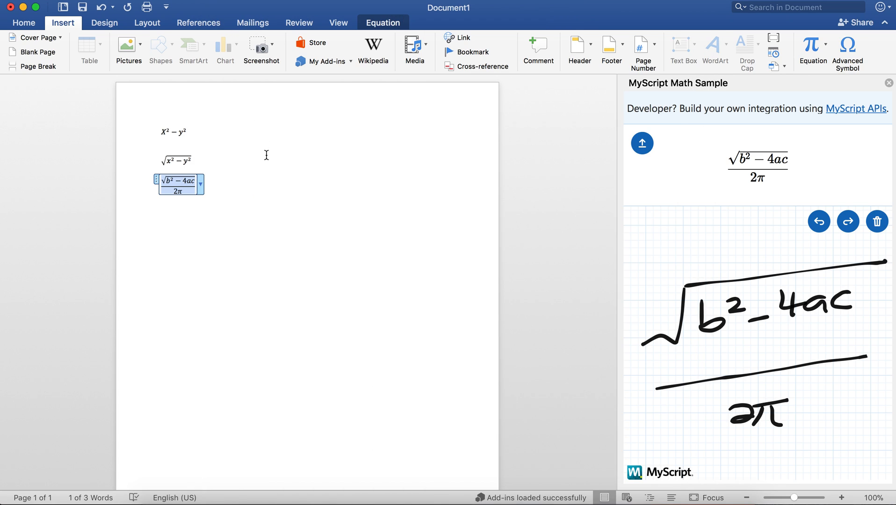
pyautogui.moveTo(515, 65)
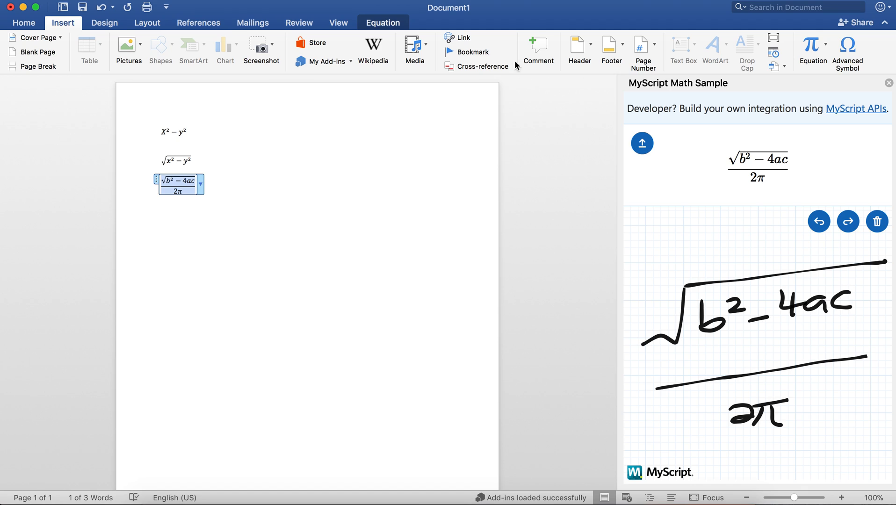